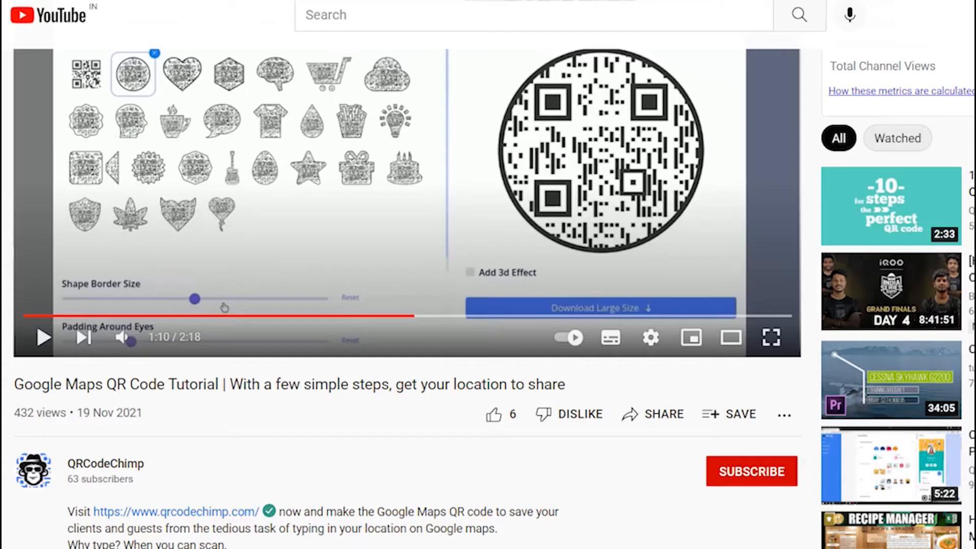
Subscribe to the QRCodeChimp channel and set notifications to All
{"action": "left_click", "coordinate": [750, 472]}
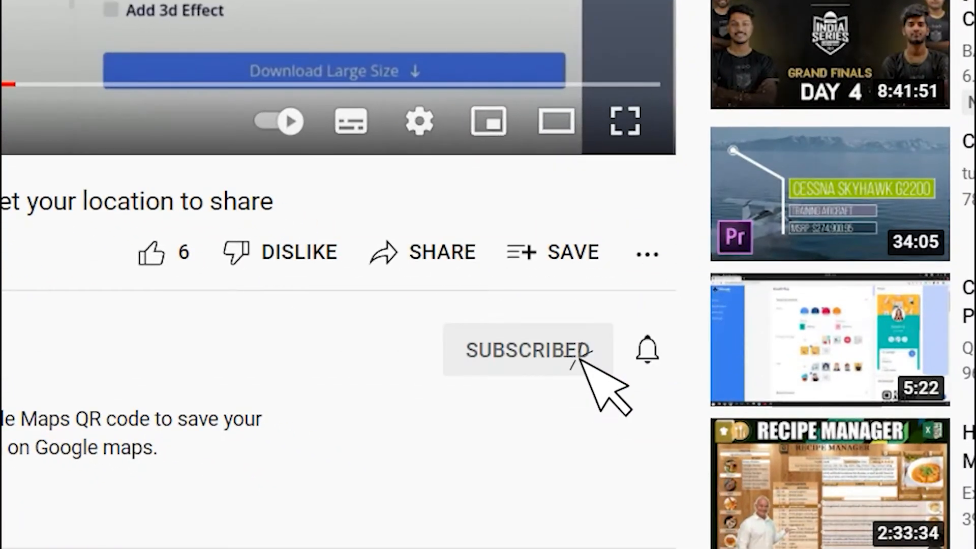
{"action": "left_click", "coordinate": [647, 350]}
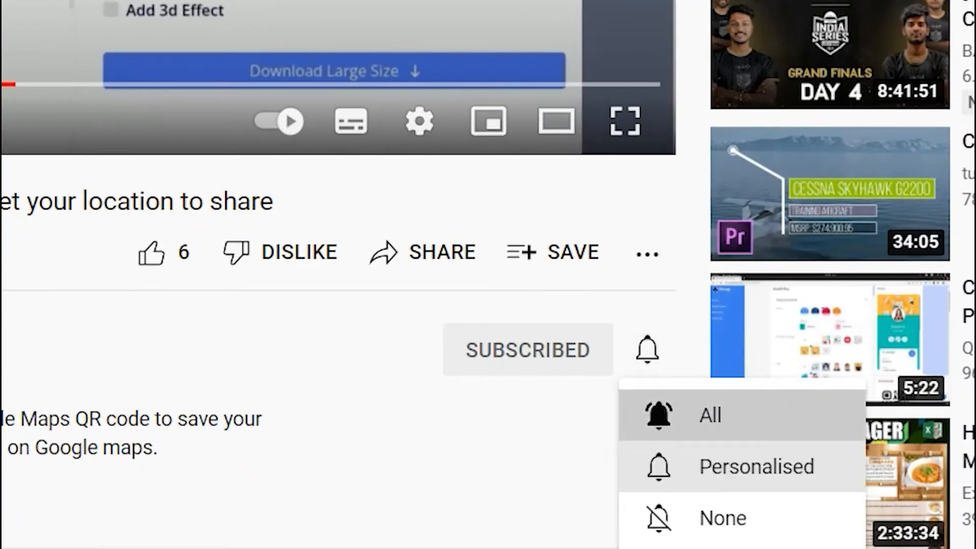
{"action": "left_click", "coordinate": [710, 415]}
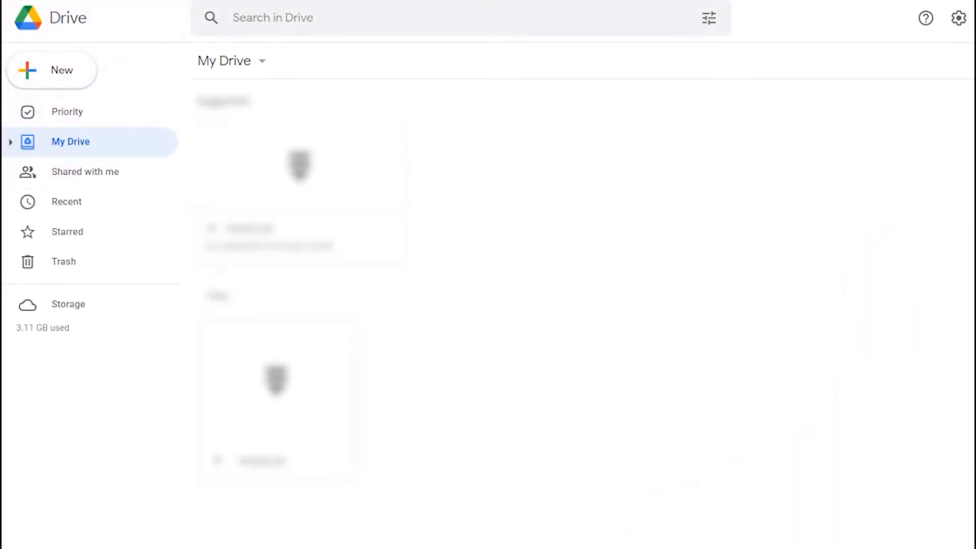
Upload resume.png to My Drive and get its shareable link
{"action": "left_click", "coordinate": [53, 70]}
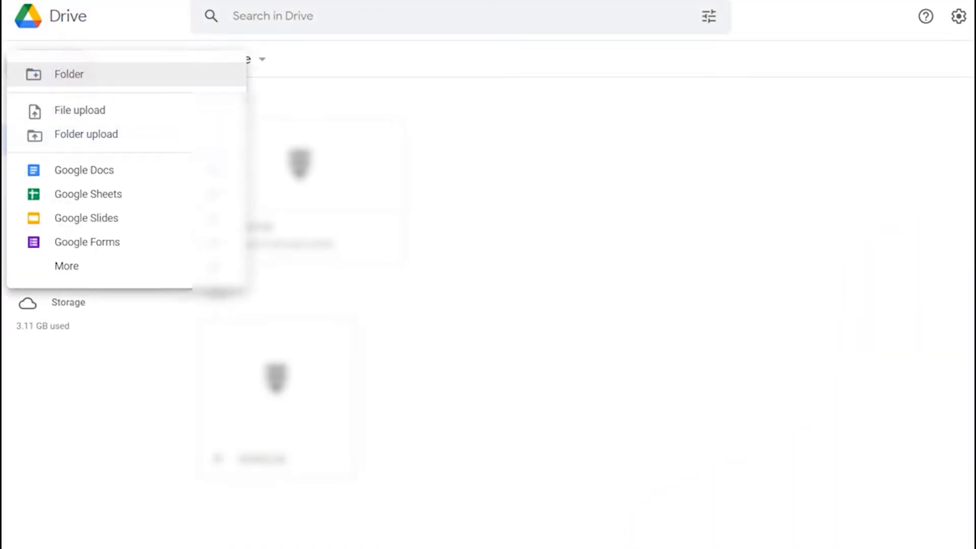
{"action": "mouse_move", "coordinate": [80, 110]}
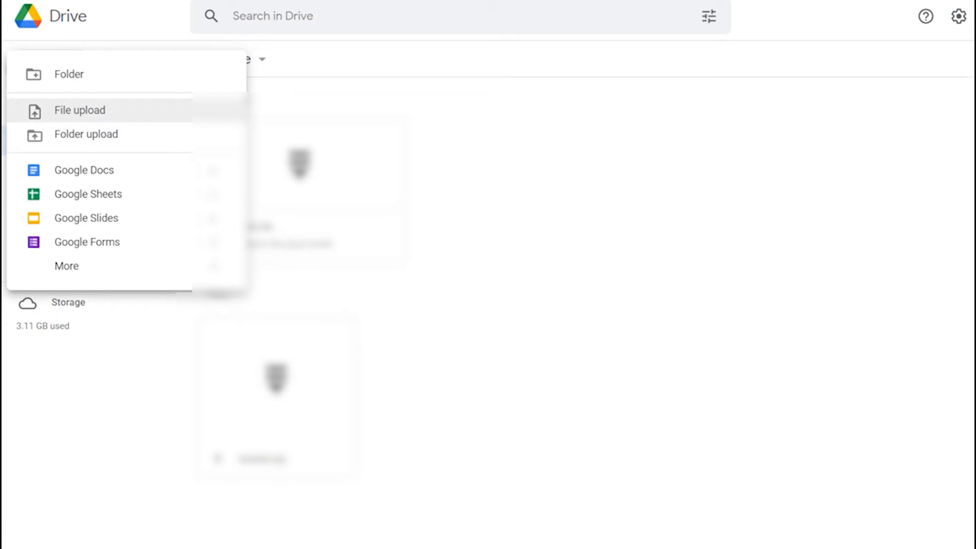
{"action": "left_click", "coordinate": [80, 110]}
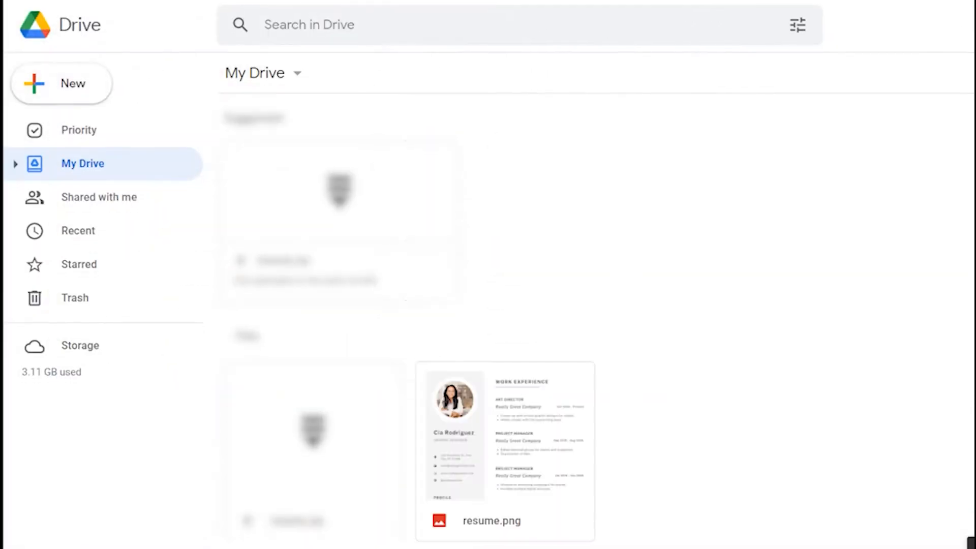
{"action": "left_click", "coordinate": [505, 449]}
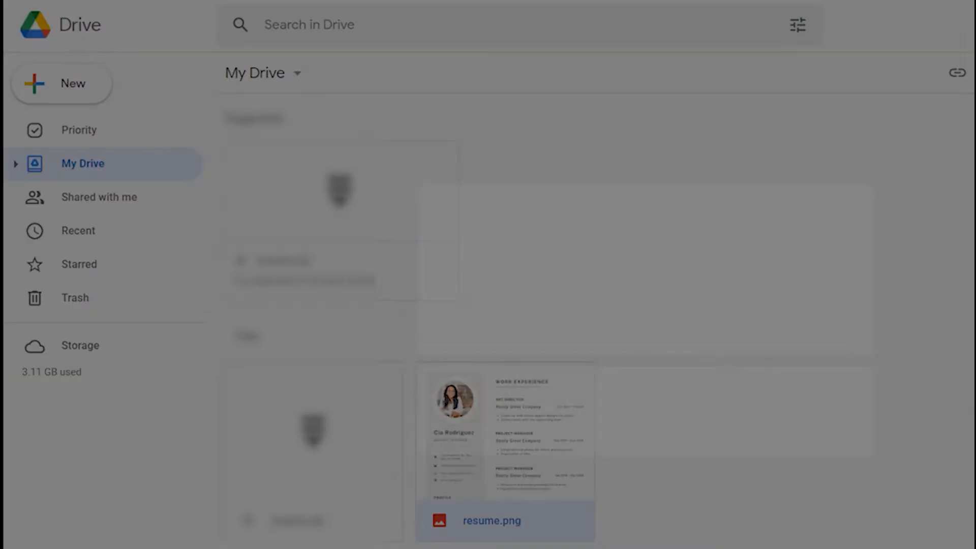
{"action": "left_click", "coordinate": [861, 453]}
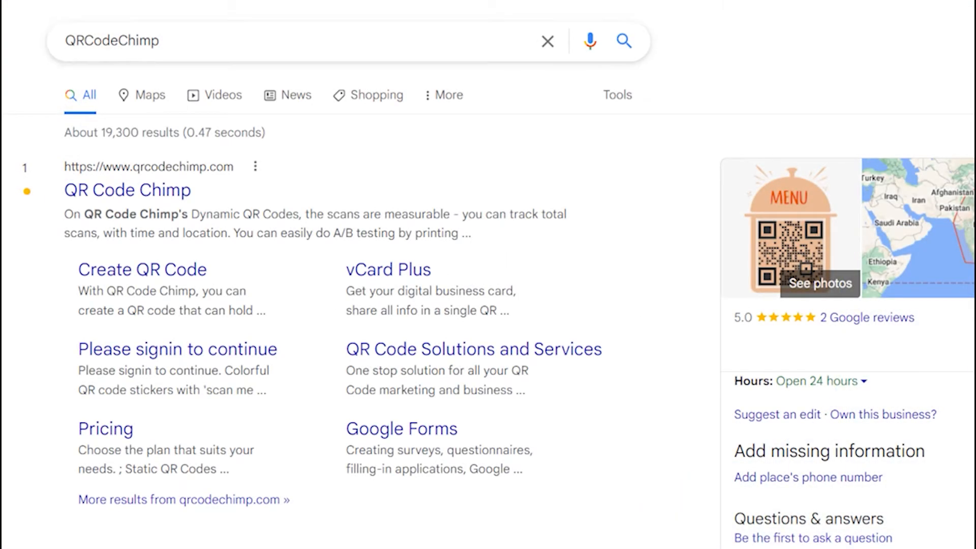
Open the QRCodeChimp site from search results and browse its Solutions cards
{"action": "left_click", "coordinate": [127, 190]}
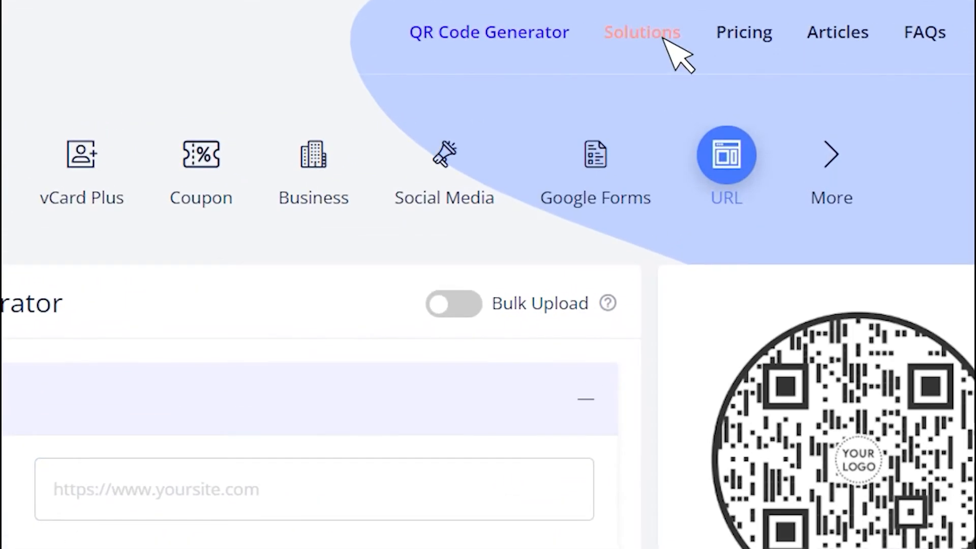
{"action": "left_click", "coordinate": [643, 31]}
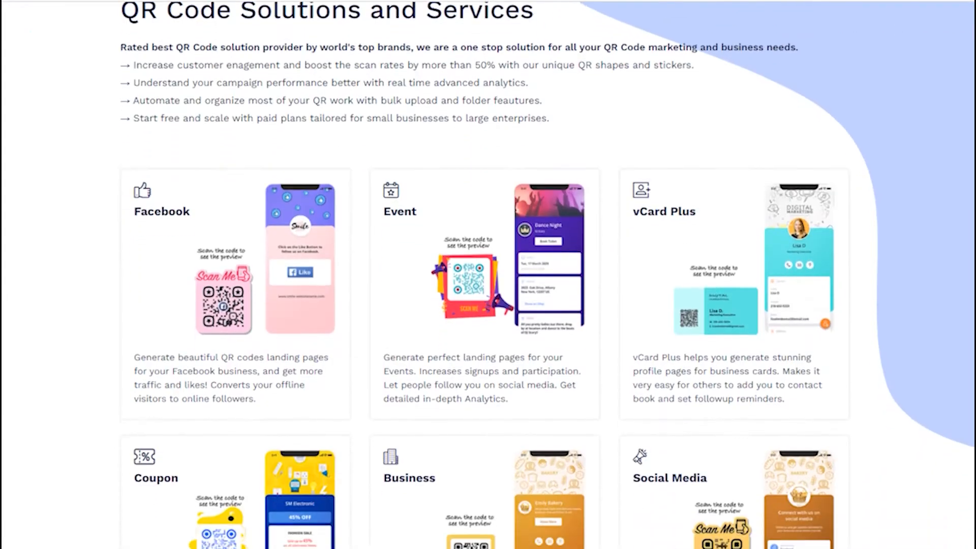
{"action": "scroll", "scroll_direction": "down", "scroll_amount": 3}
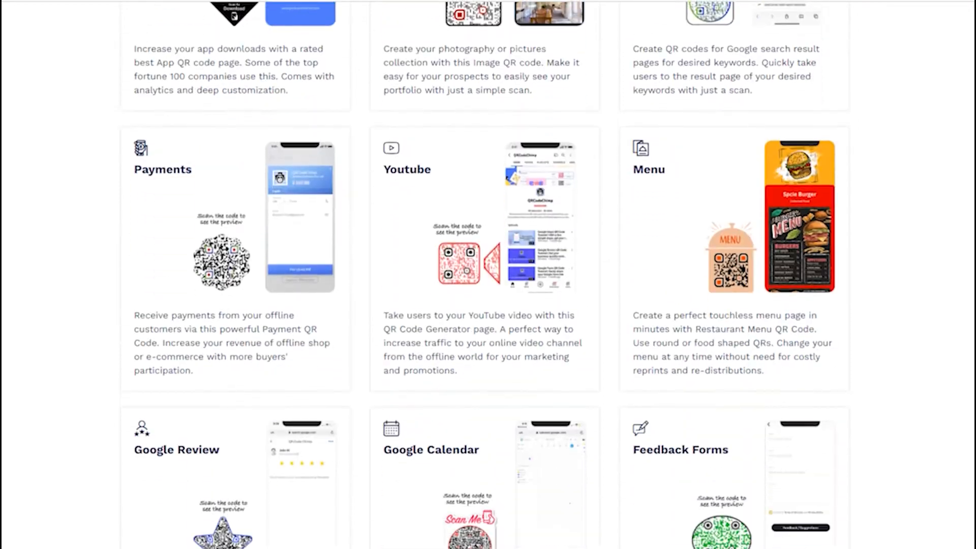
{"action": "scroll", "scroll_direction": "down", "scroll_amount": 3}
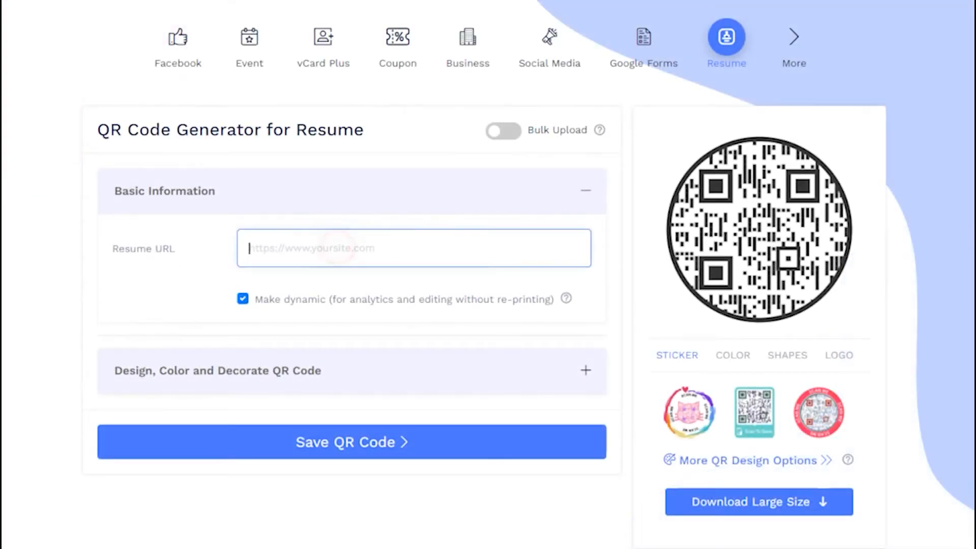
Paste the Google Drive resume link into Resume URL and make the code dynamic
{"action": "type", "text": "file/d/1-ZuaMHUsSU1WkR_hDUZnI5WQ-D9xy4So/view?usp=sharing"}
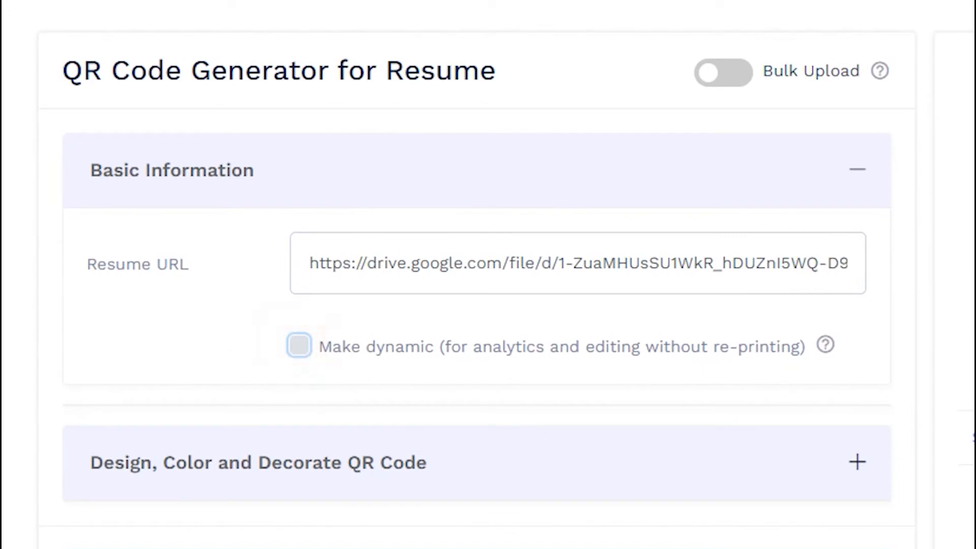
{"action": "left_click", "coordinate": [299, 346]}
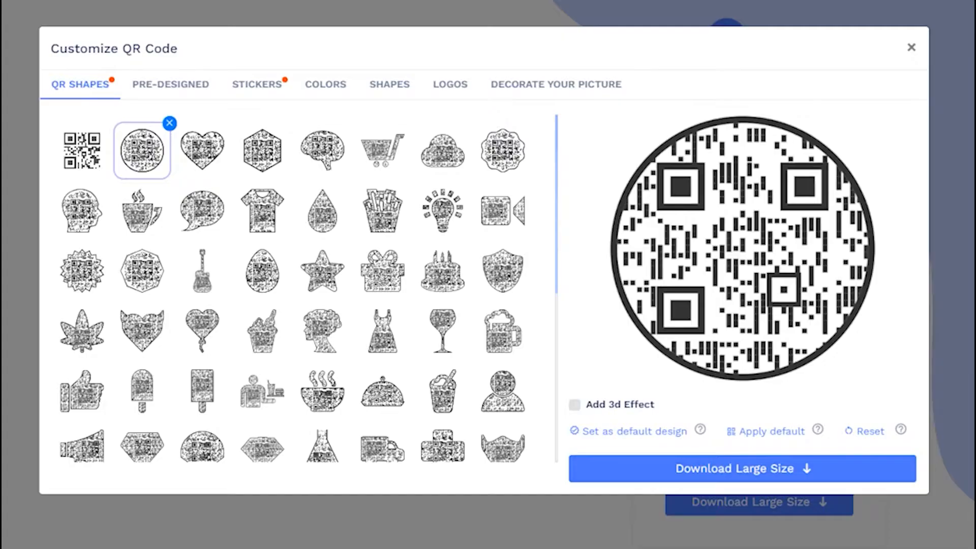
Try hexagon and heart shapes, return to circle, then apply the pink Scan Me phone design
{"action": "left_click", "coordinate": [261, 149]}
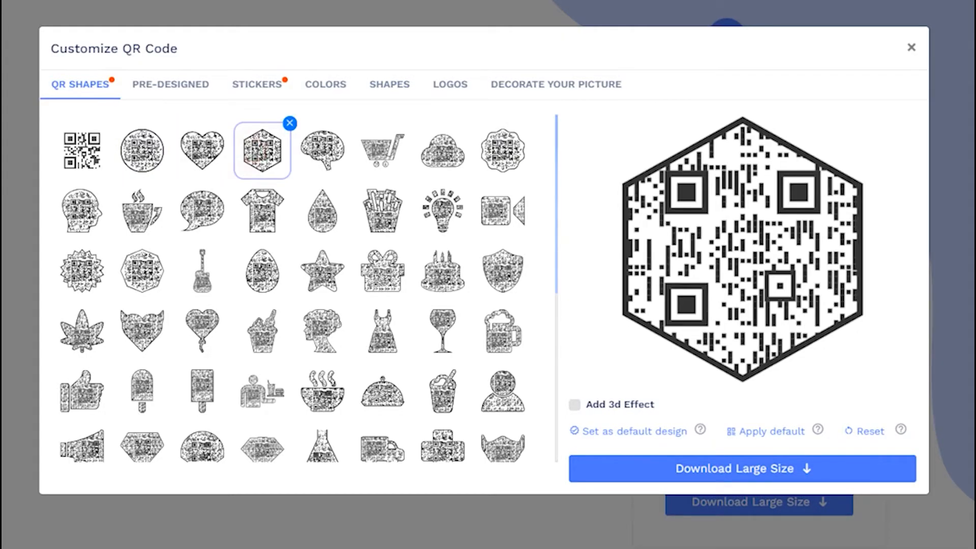
{"action": "left_click", "coordinate": [199, 149]}
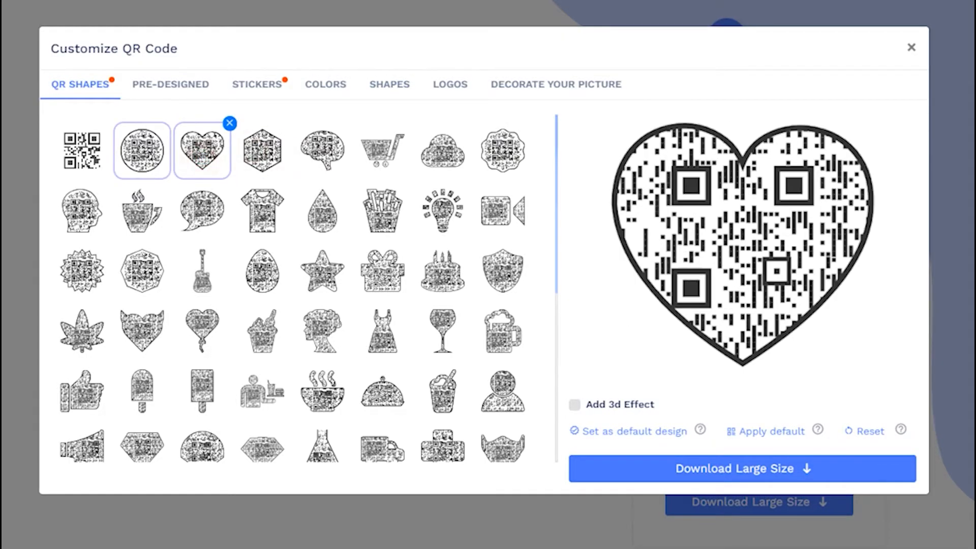
{"action": "left_click", "coordinate": [142, 150]}
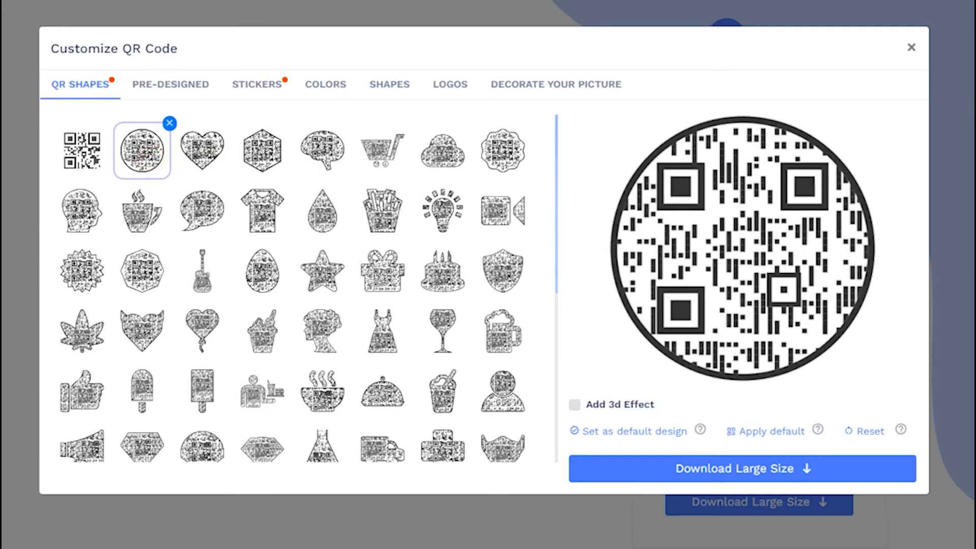
{"action": "left_click", "coordinate": [170, 84]}
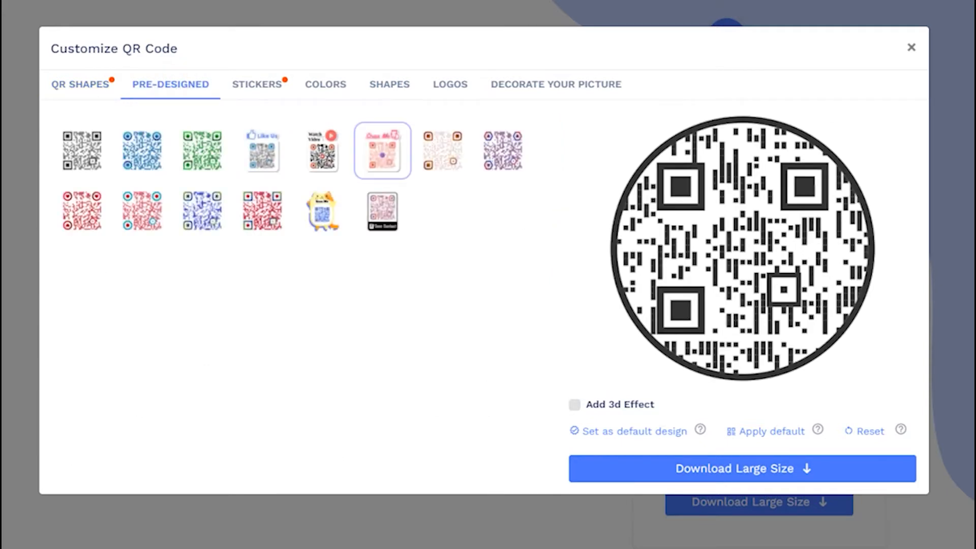
{"action": "left_click", "coordinate": [383, 151]}
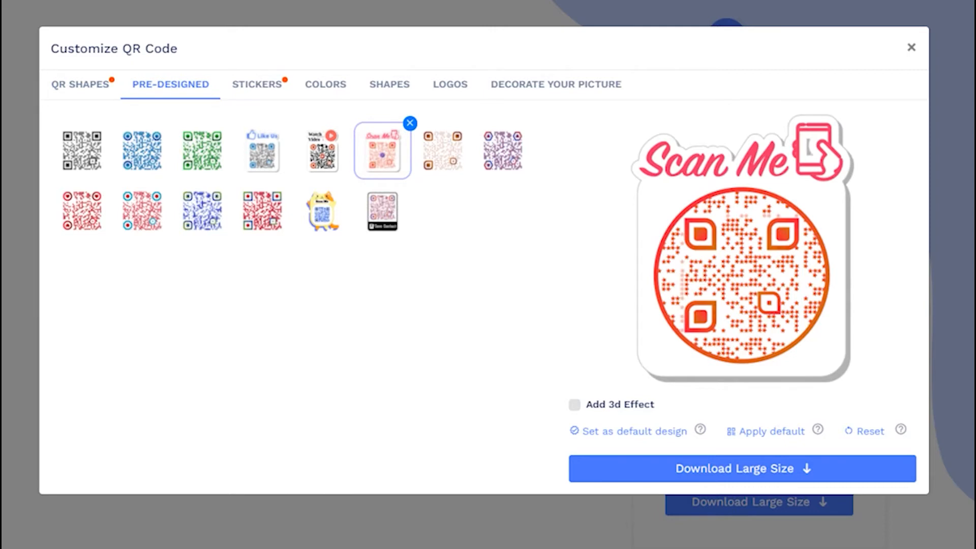
Try the gold and brown round Scan Me stickers, then keep the Scan Me phone sticker
{"action": "left_click", "coordinate": [256, 84]}
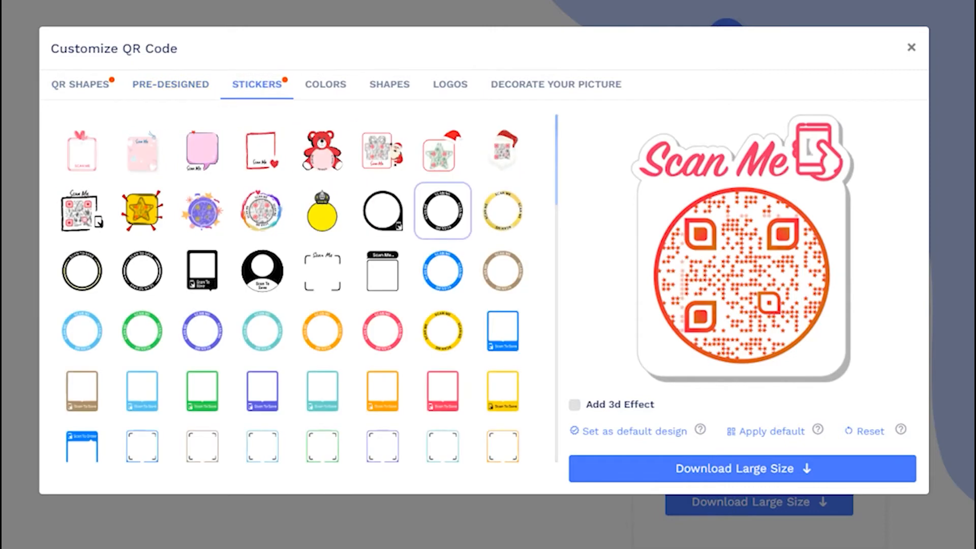
{"action": "left_click", "coordinate": [502, 209]}
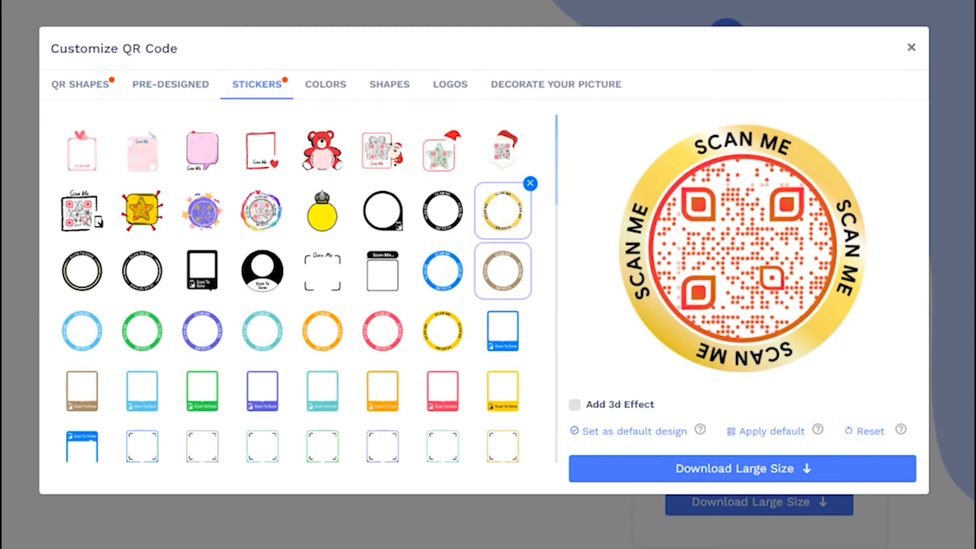
{"action": "left_click", "coordinate": [501, 272]}
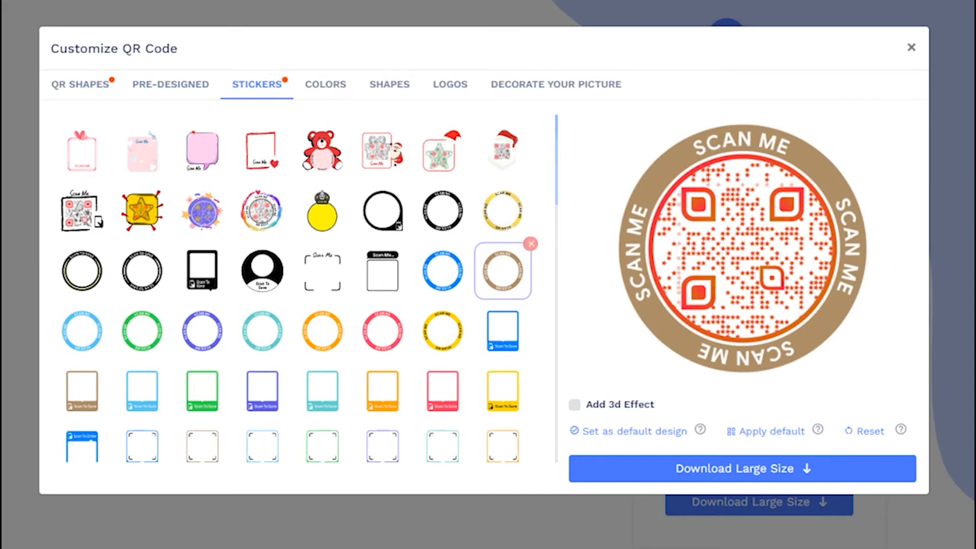
{"action": "left_click", "coordinate": [383, 151]}
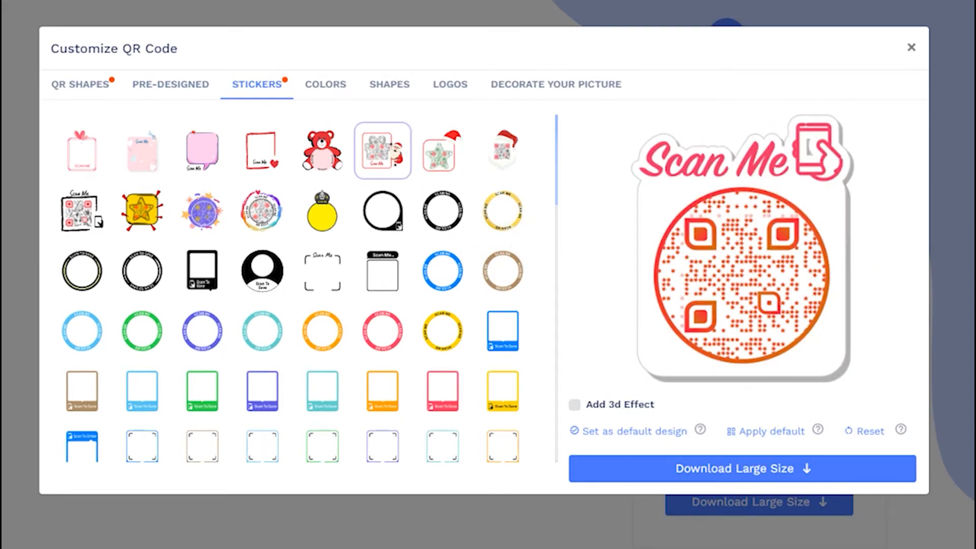
{"action": "left_click", "coordinate": [326, 85]}
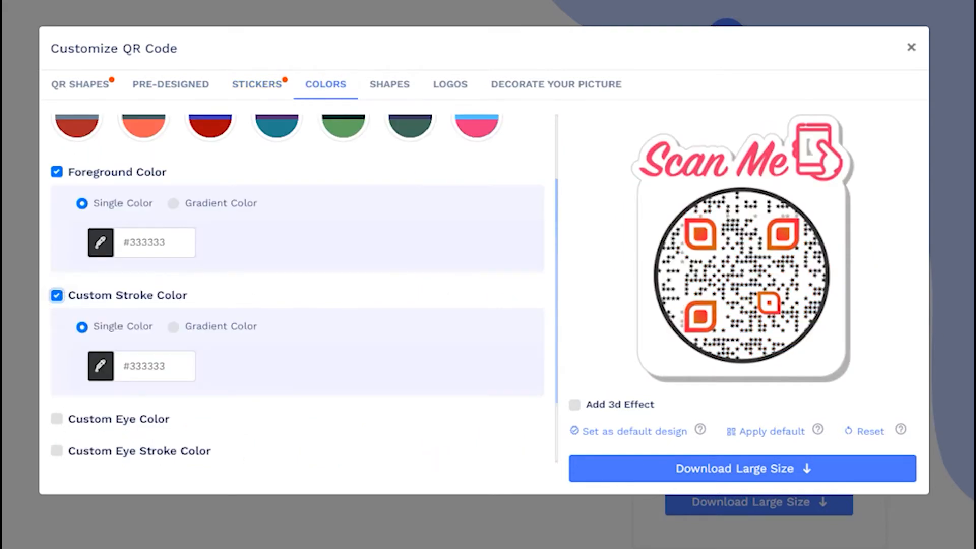
Turn off the dark foreground so dots stay orange, give the eyes a dark colour, and browse shapes
{"action": "left_click", "coordinate": [56, 296]}
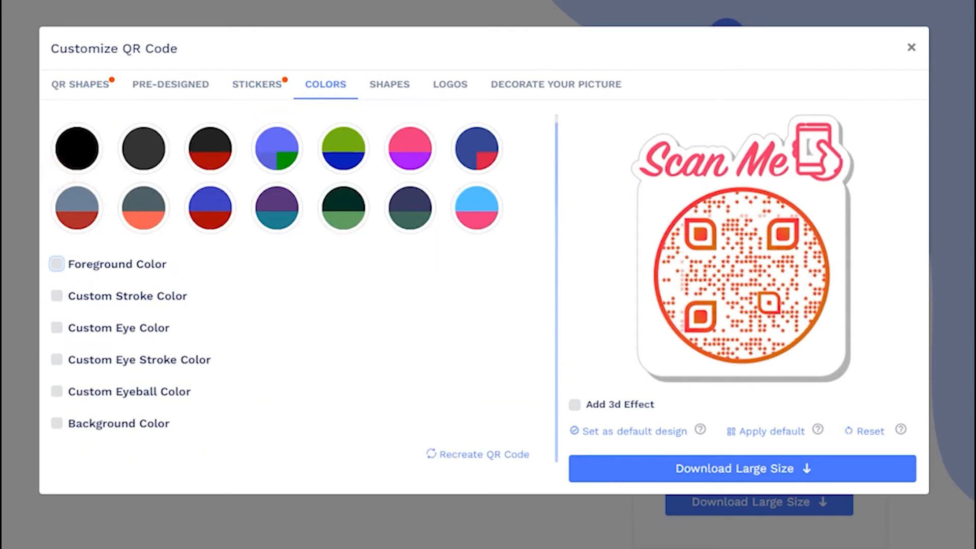
{"action": "left_click", "coordinate": [56, 327]}
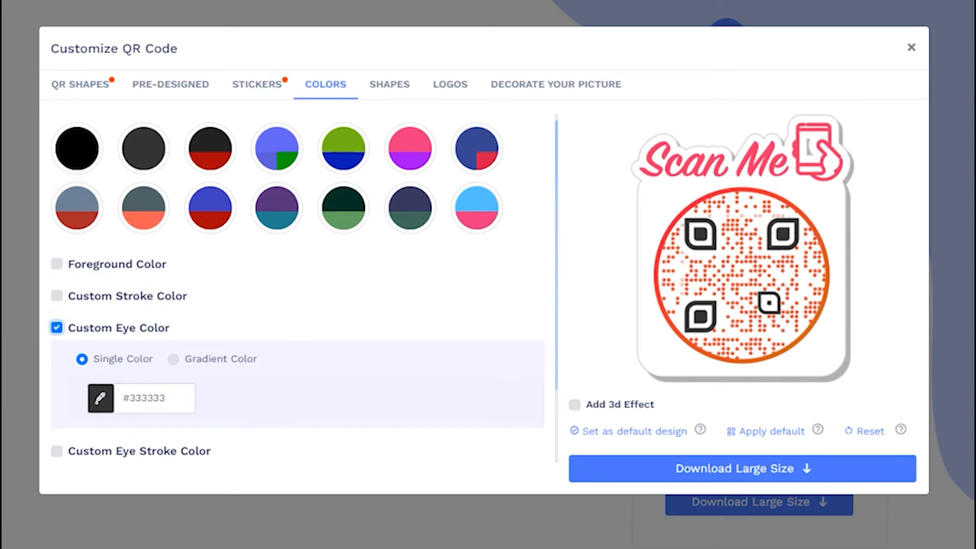
{"action": "left_click", "coordinate": [389, 84]}
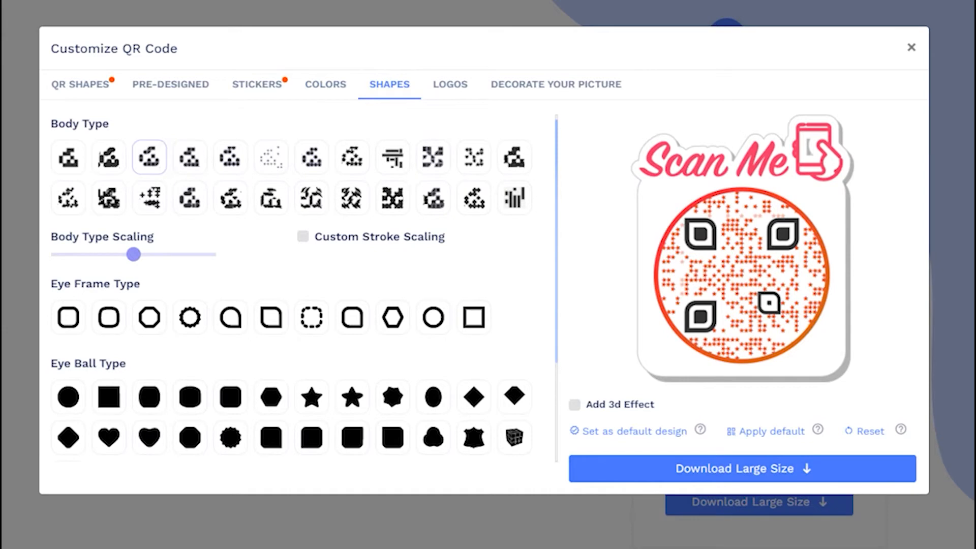
{"action": "left_click", "coordinate": [149, 157]}
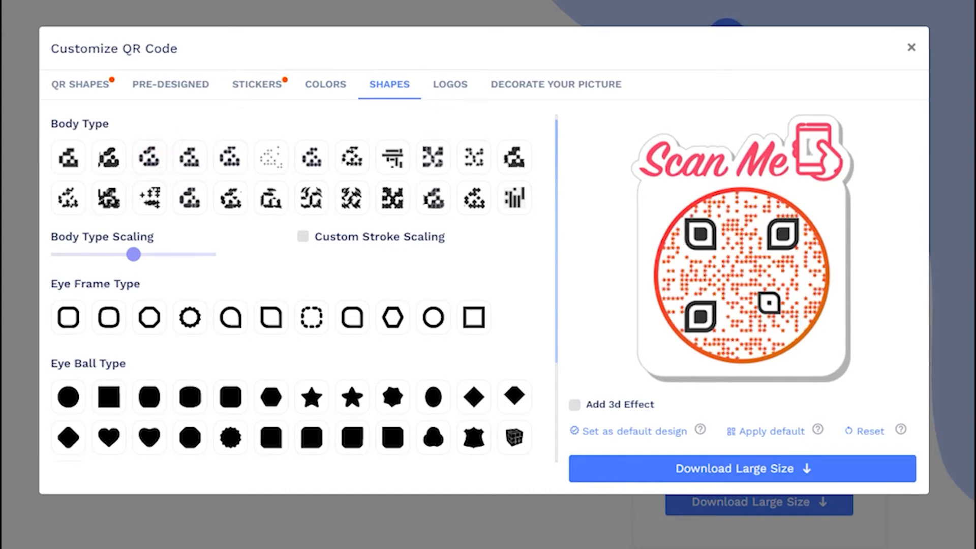
{"action": "left_click", "coordinate": [451, 84]}
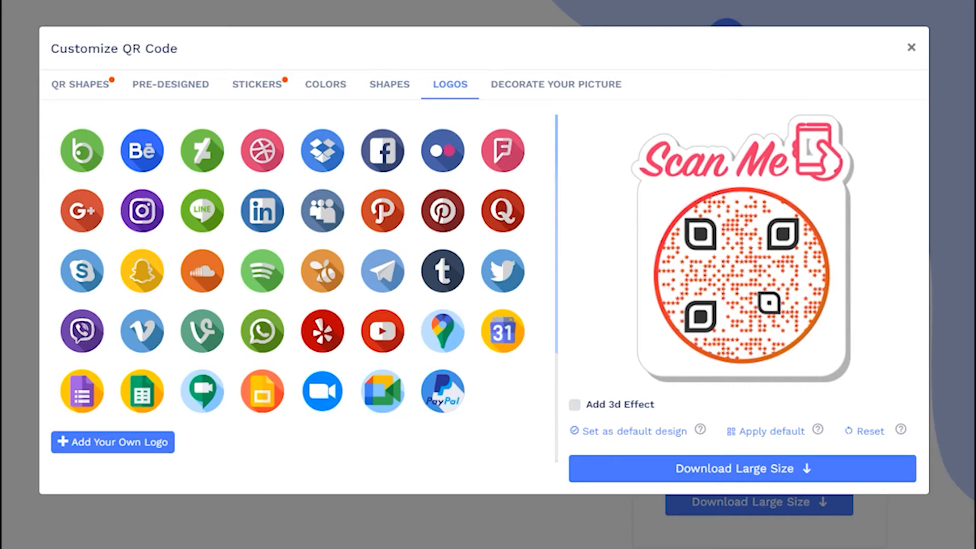
Place the resume icon as the centre logo and close the Customize QR Code window
{"action": "left_click", "coordinate": [113, 442]}
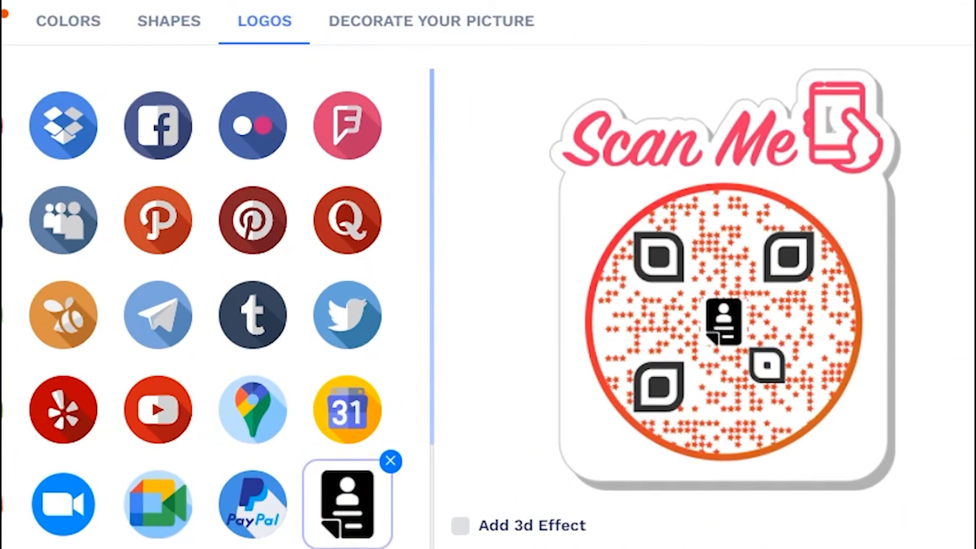
{"action": "left_click", "coordinate": [461, 526]}
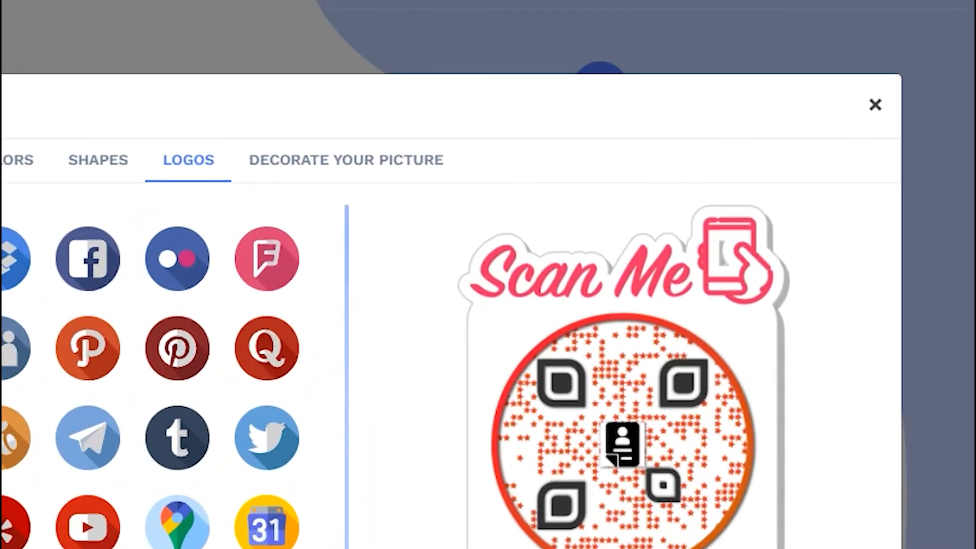
{"action": "left_click", "coordinate": [876, 105]}
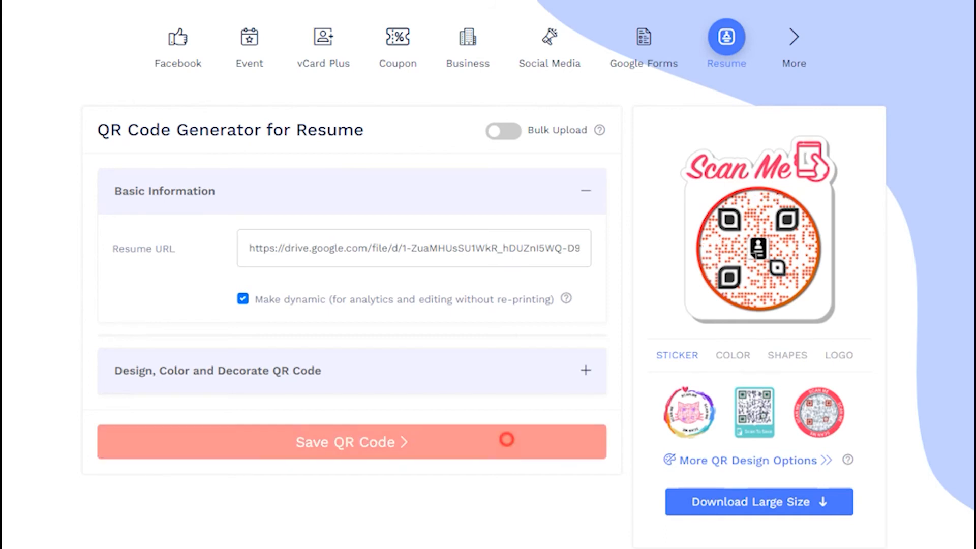
Save the QR code as a campaign named 'My resume QR Code' and confirm the success dialog
{"action": "left_click", "coordinate": [352, 441]}
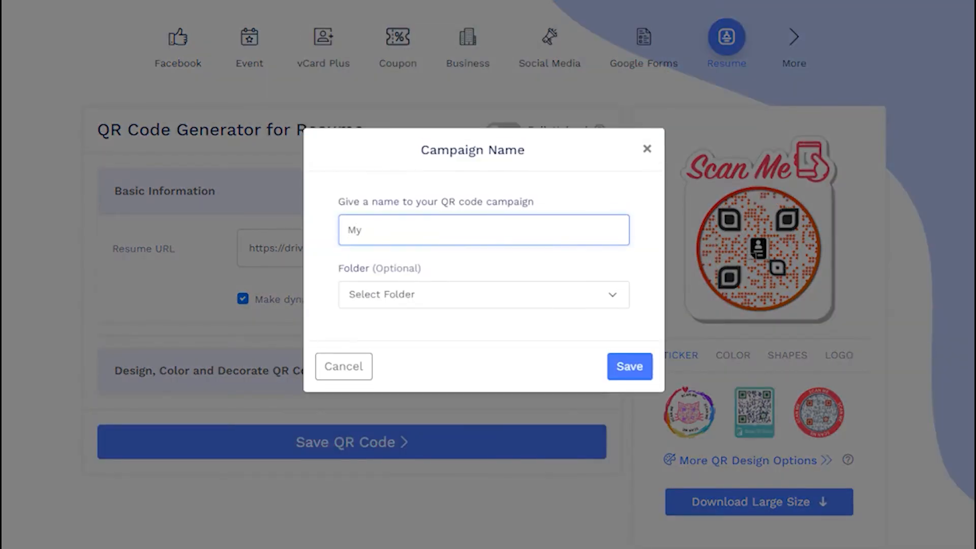
{"action": "type", "text": "resume QR Code"}
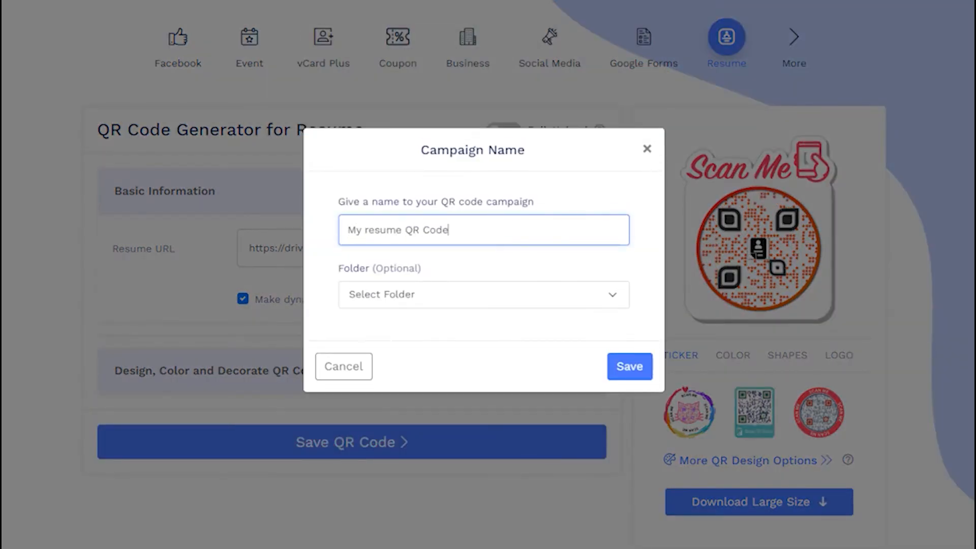
{"action": "left_click", "coordinate": [629, 366]}
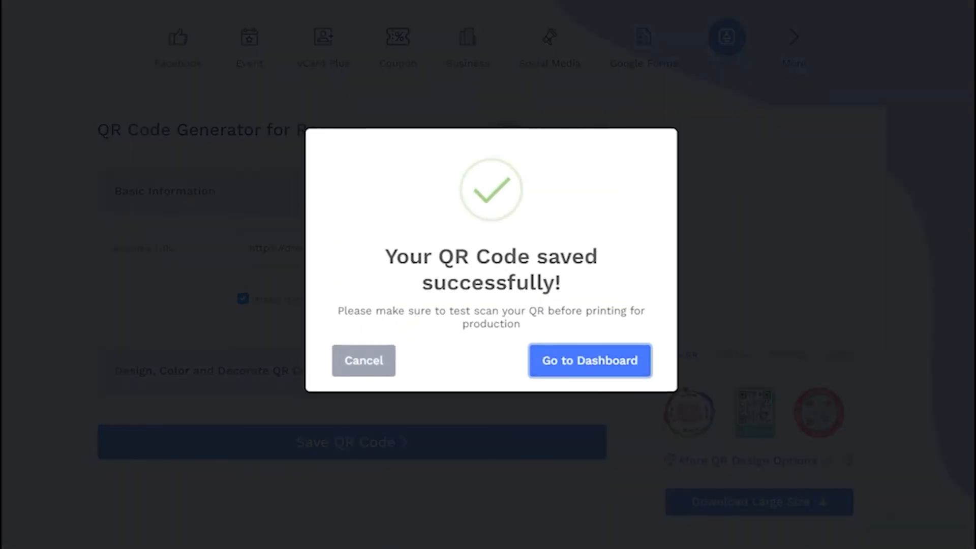
{"action": "left_click", "coordinate": [365, 360]}
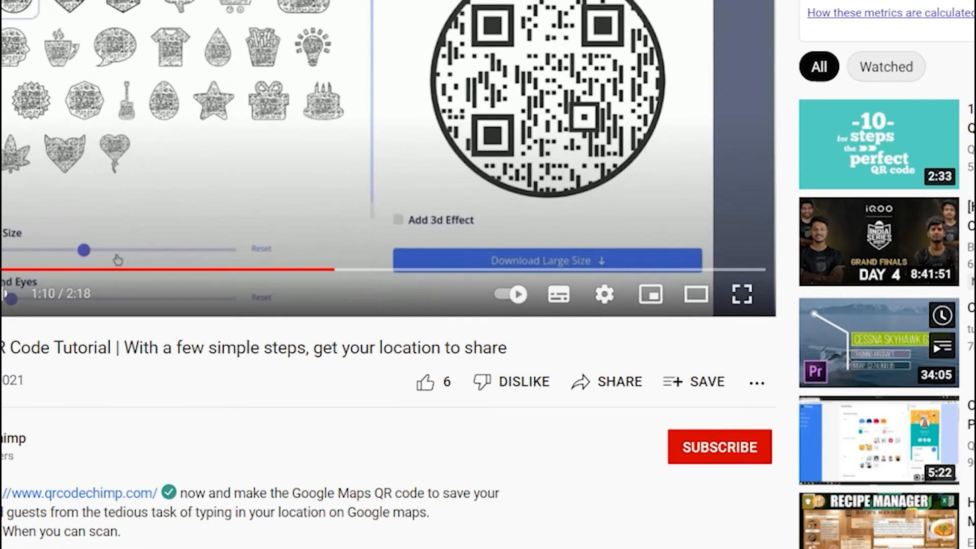
Subscribe to the tutorial video's channel
{"action": "left_click", "coordinate": [720, 446]}
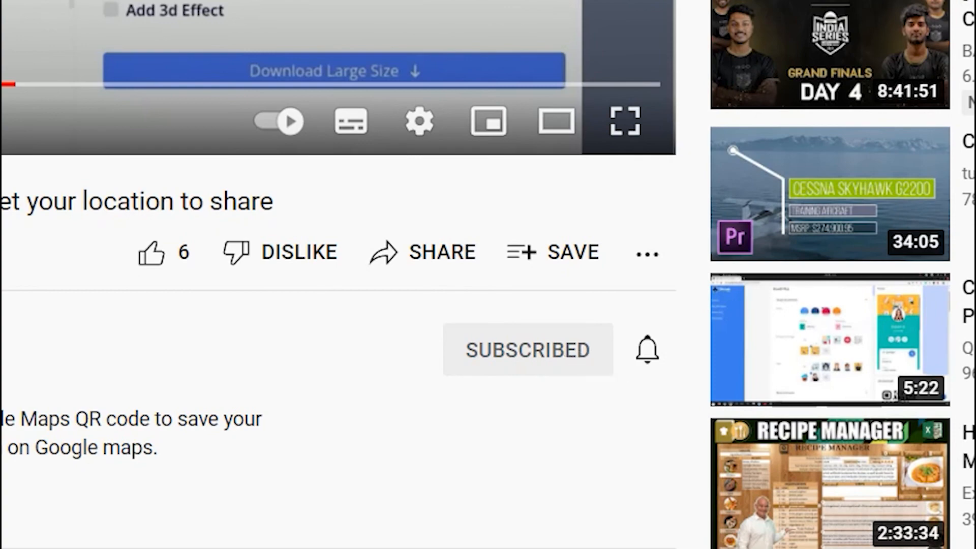